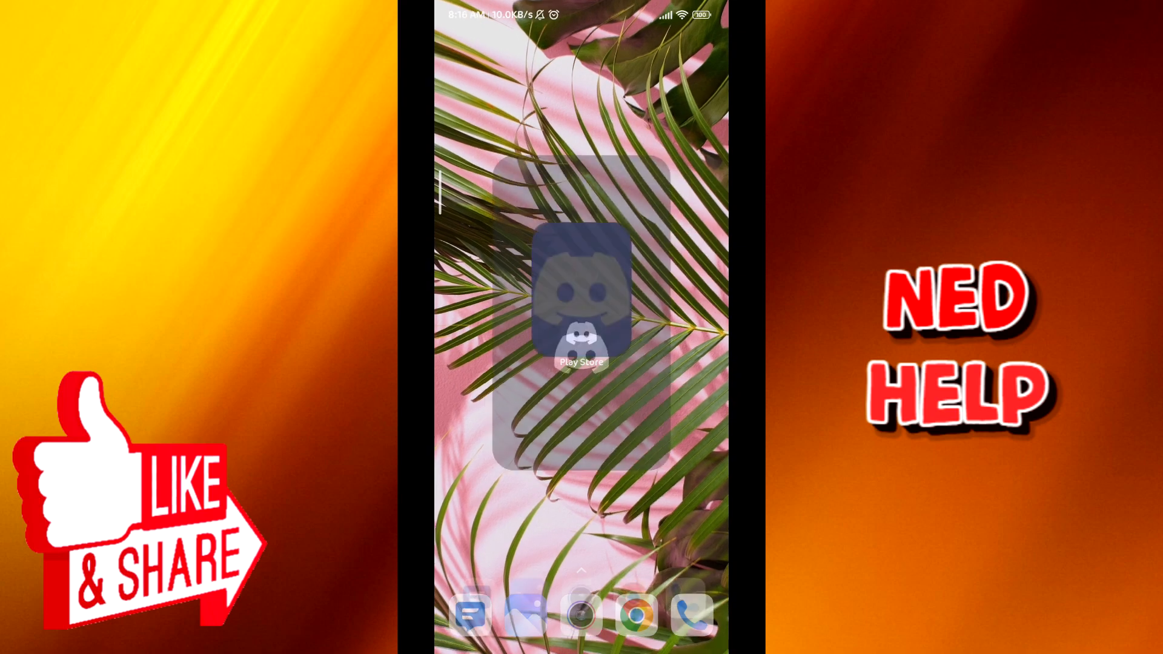
Launch Discord and scroll the Account settings to the Two-Factor Authentication section.
left_click(581, 297)
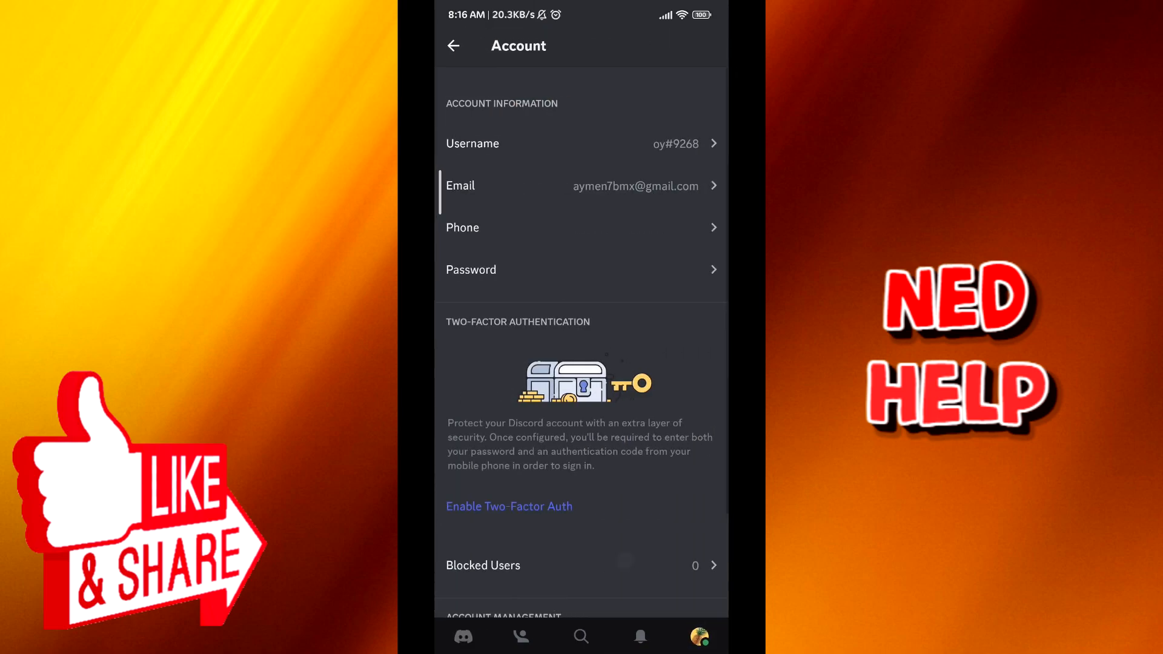
scroll("down", 3)
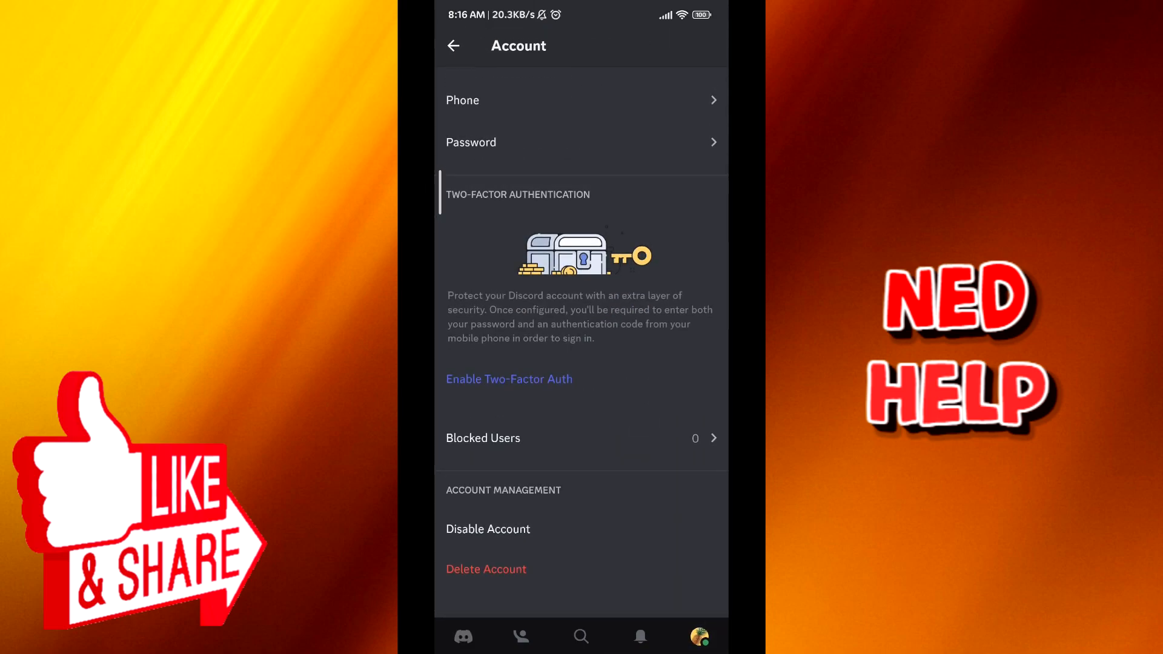
Start enabling two-factor authentication and confirm the account password.
left_click(509, 379)
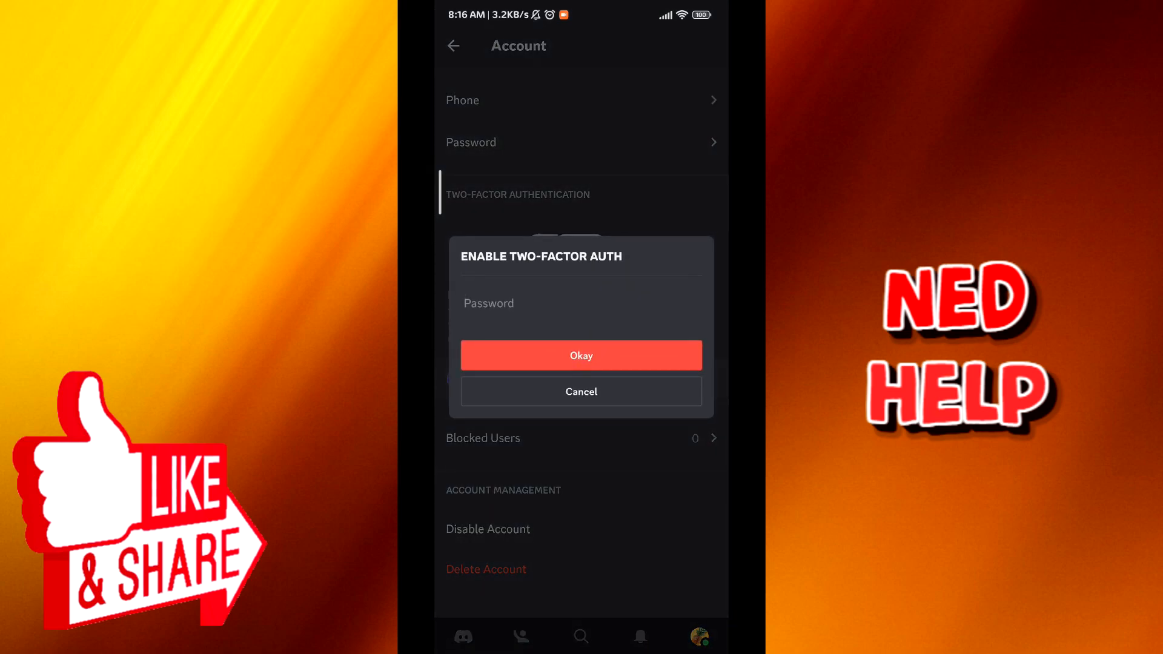
left_click(581, 304)
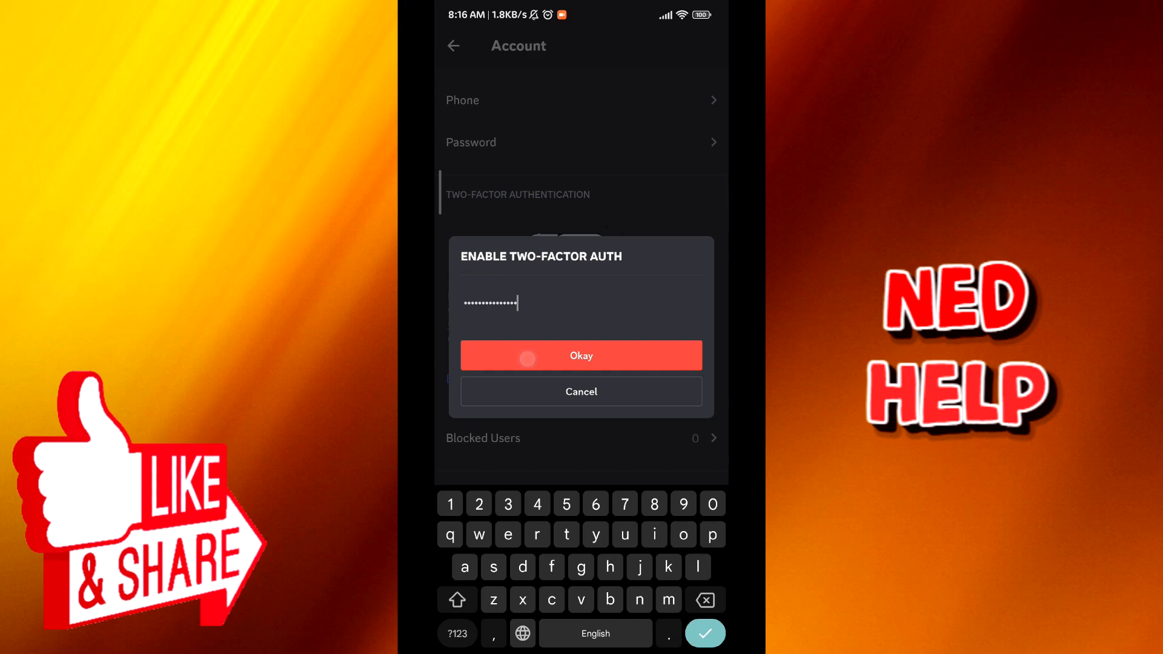
left_click(581, 356)
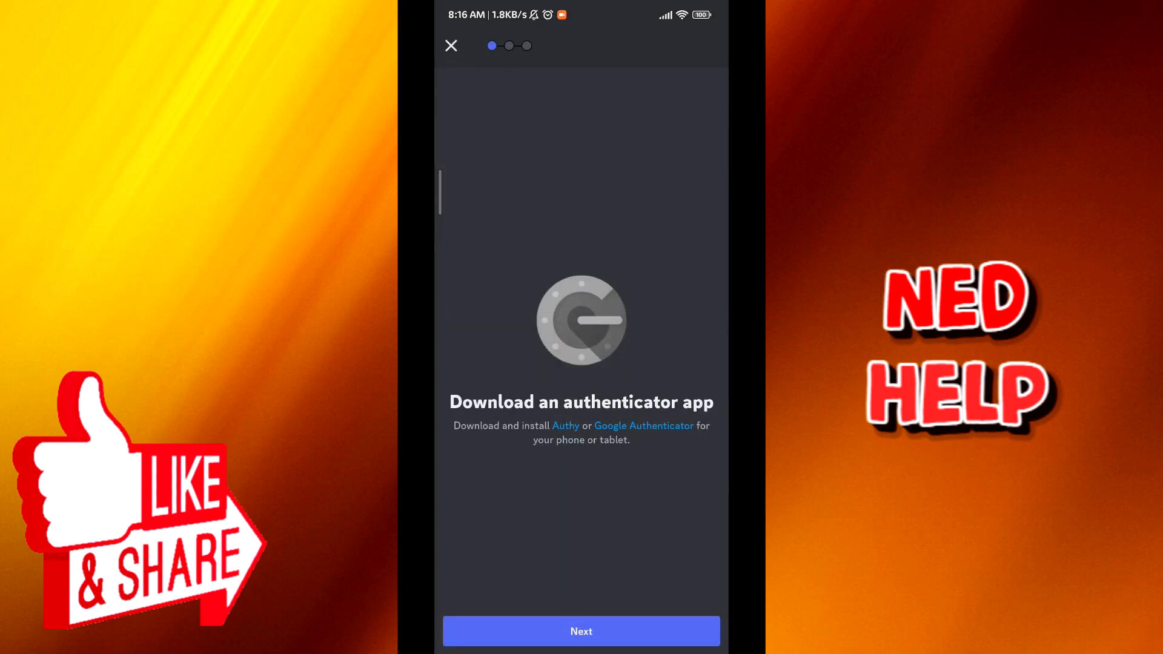
Skip the authenticator download step and copy the 2FA setup key.
left_click(581, 631)
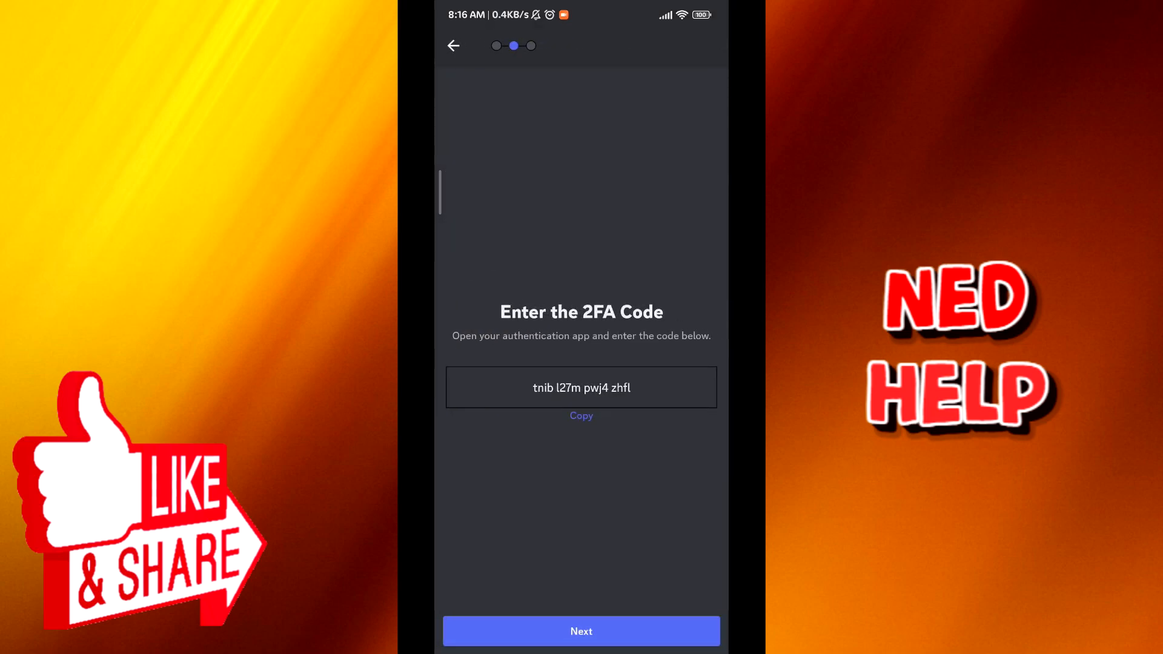
left_click(582, 415)
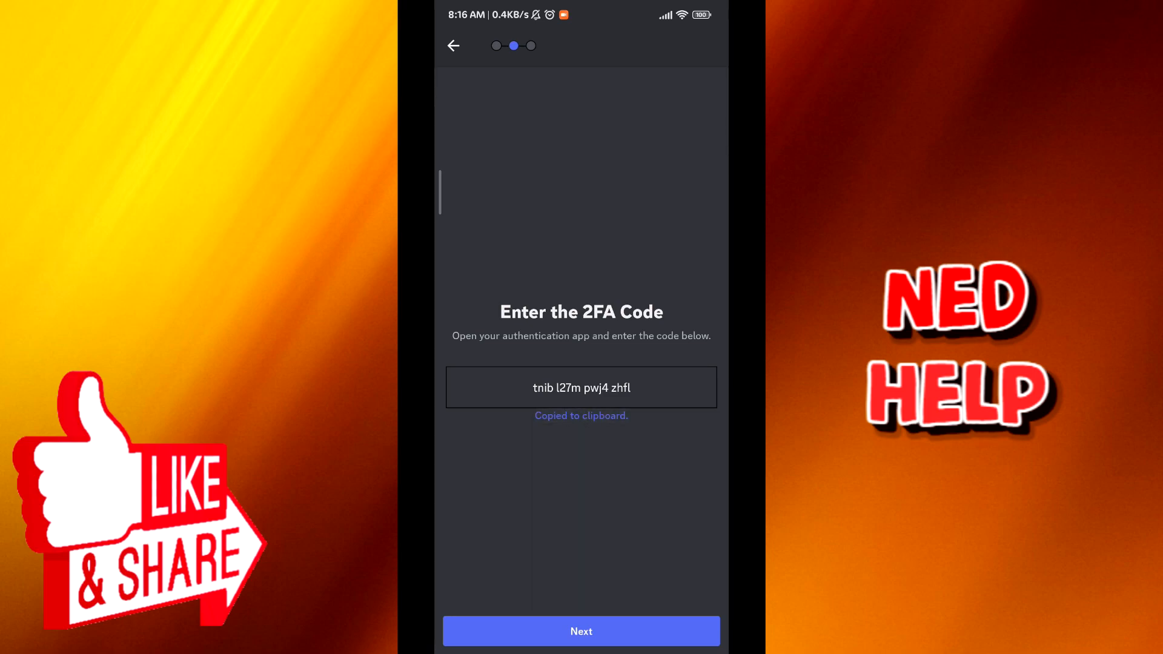
left_click(581, 631)
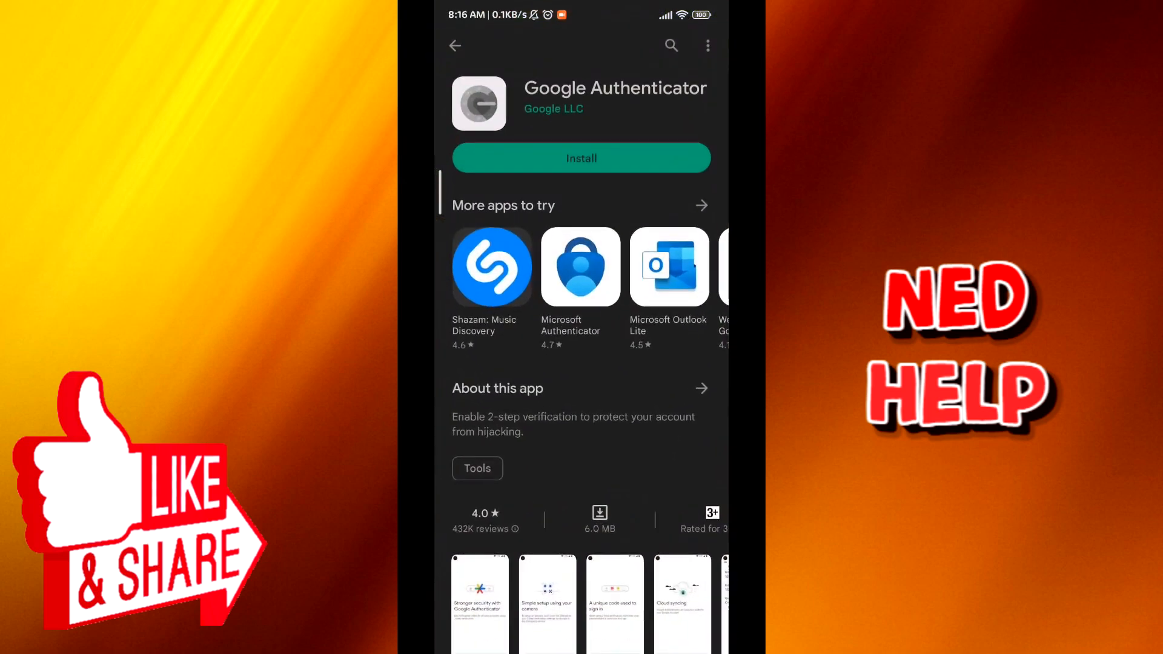
Install Google Authenticator from its Play Store page.
left_click(582, 158)
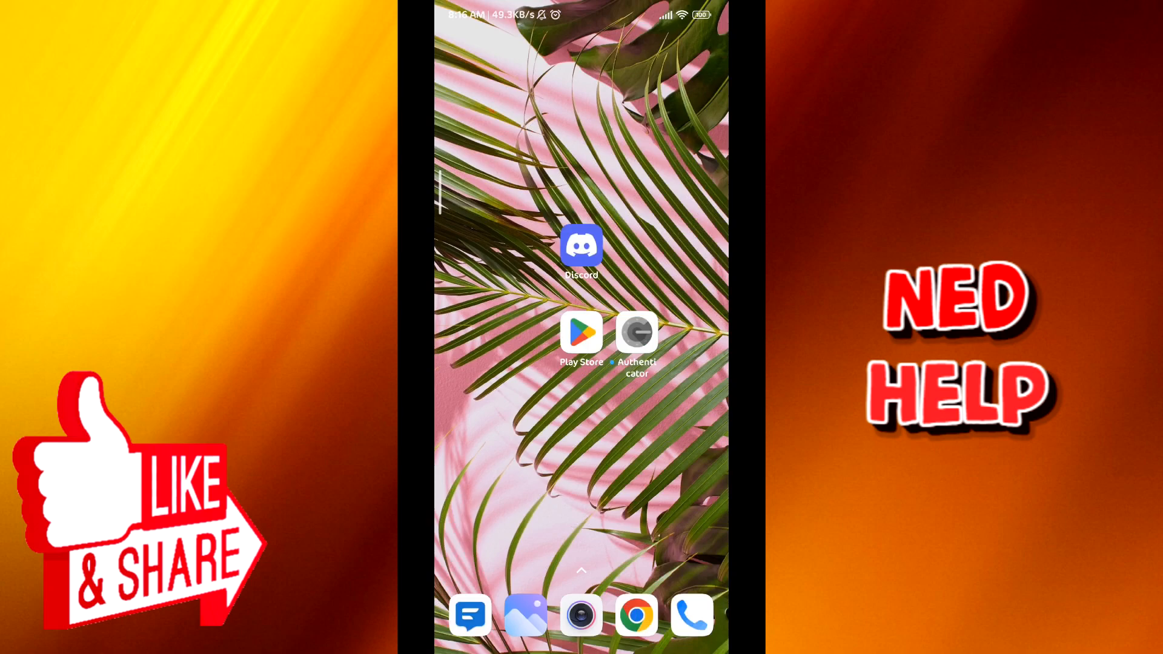
Launch Google Authenticator from the home screen and tap Get started.
left_click(637, 332)
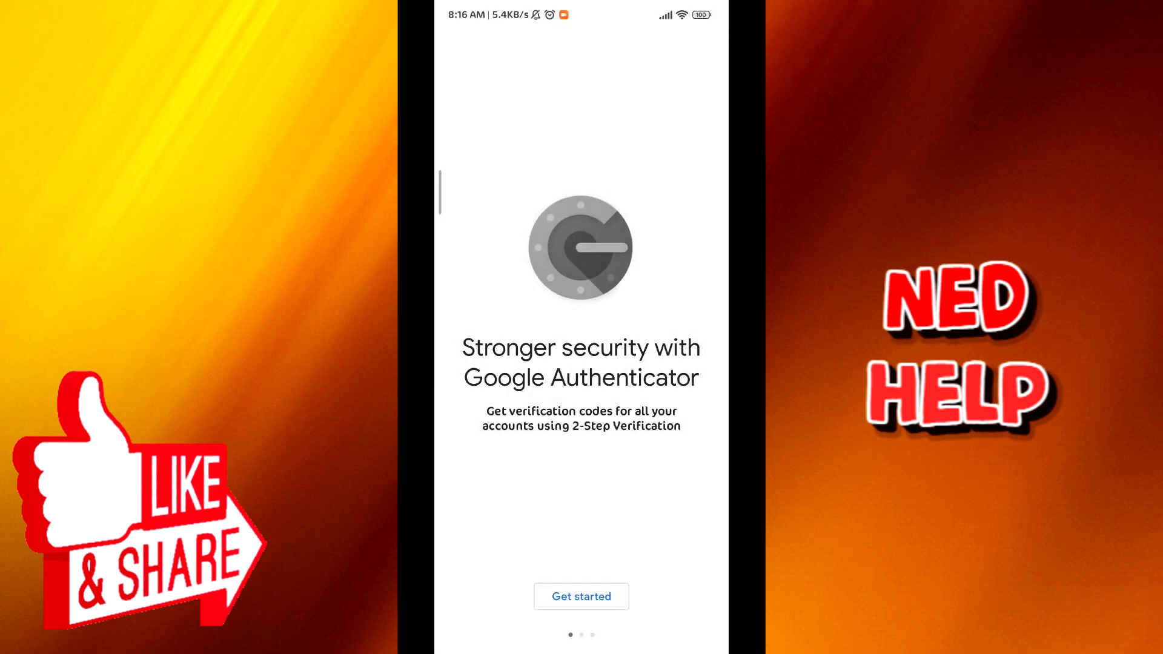
left_click(581, 596)
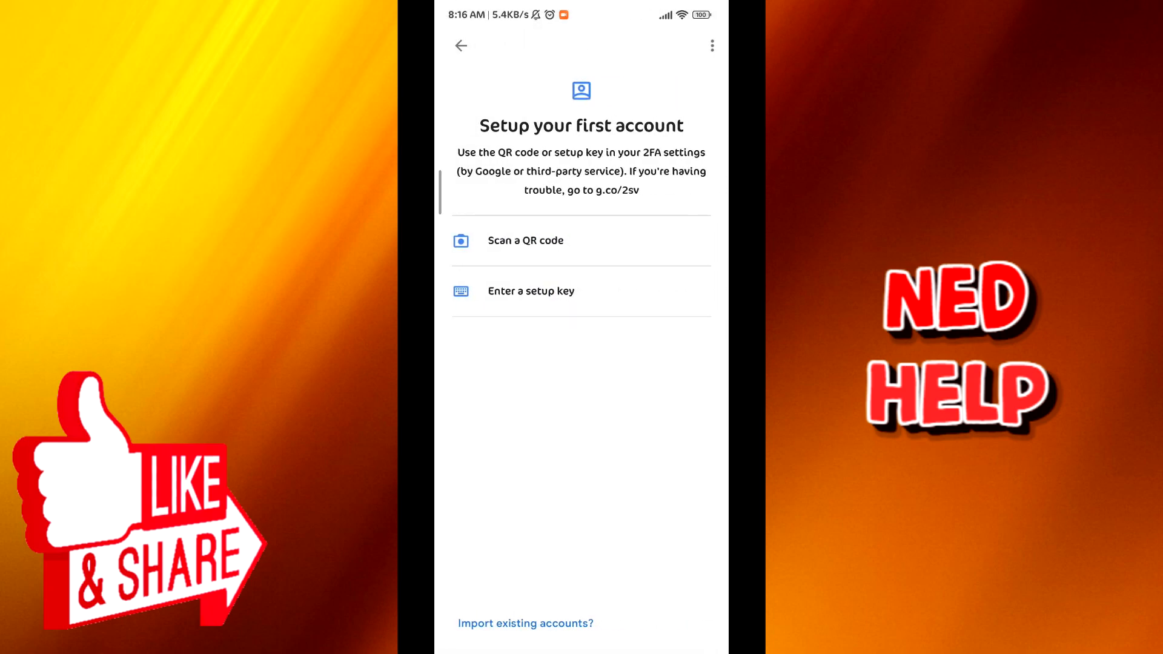